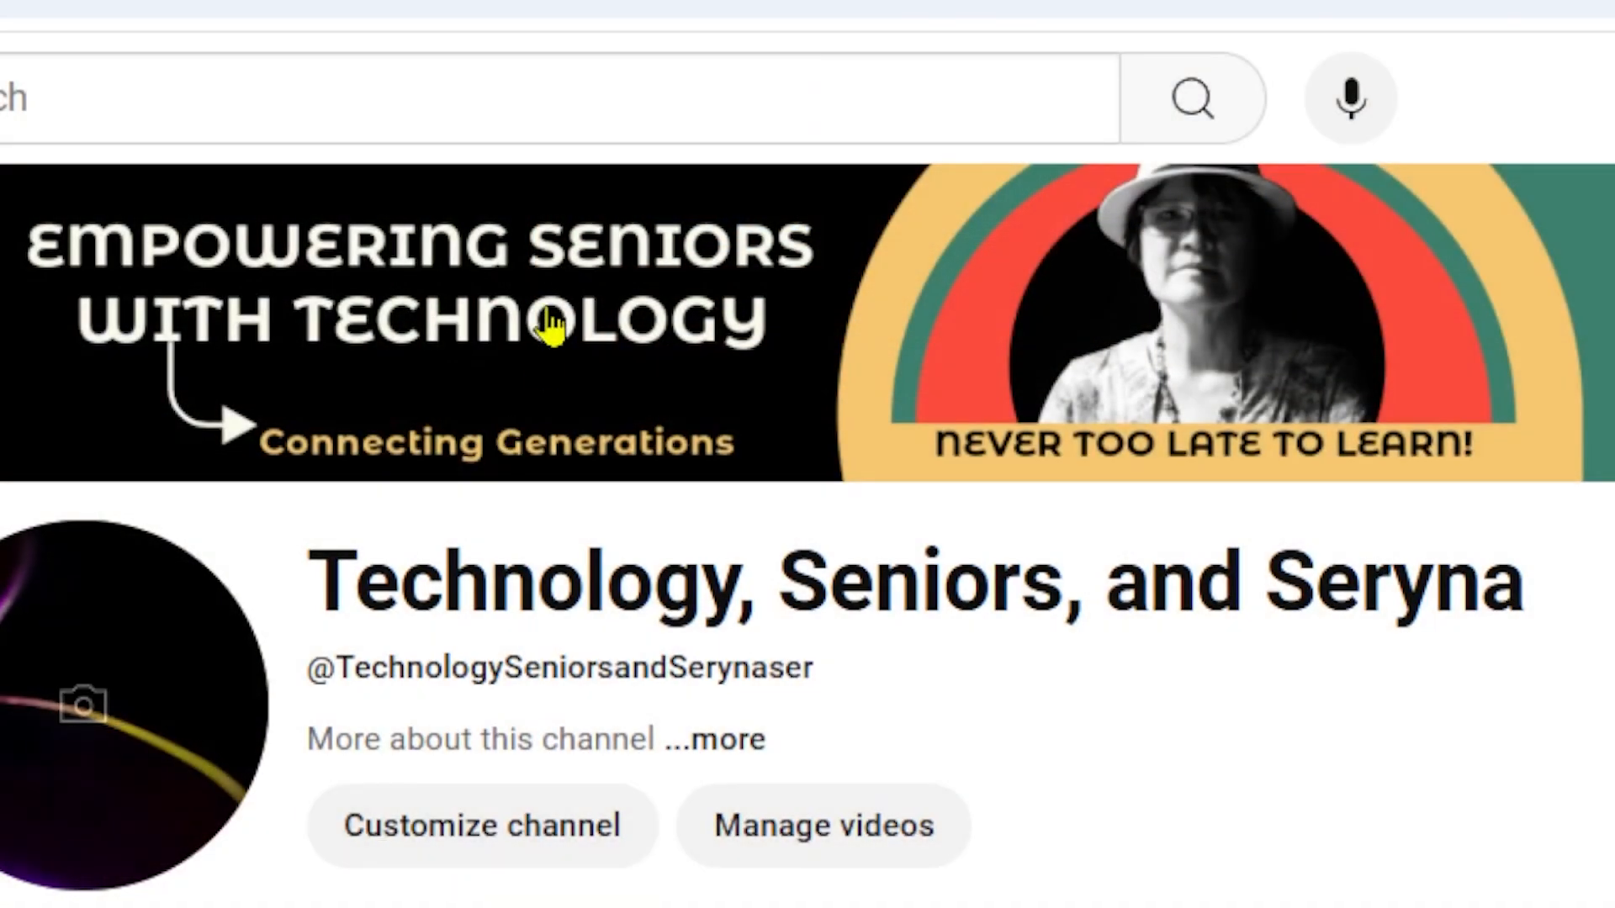
{"action": "mouse_move", "coordinate": [664, 394]}
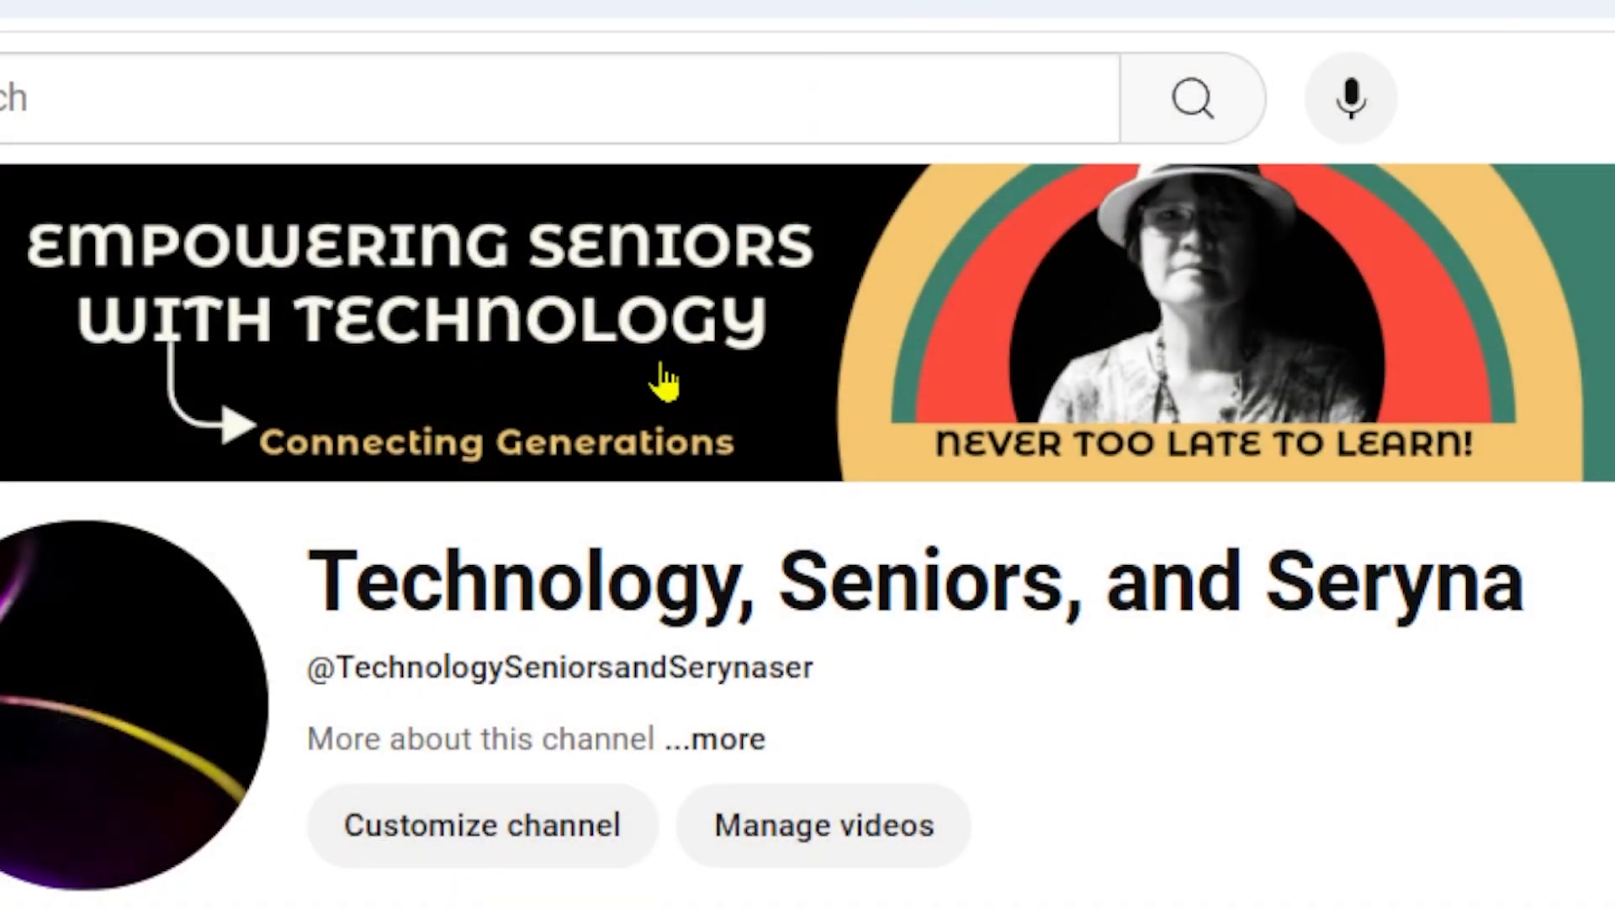